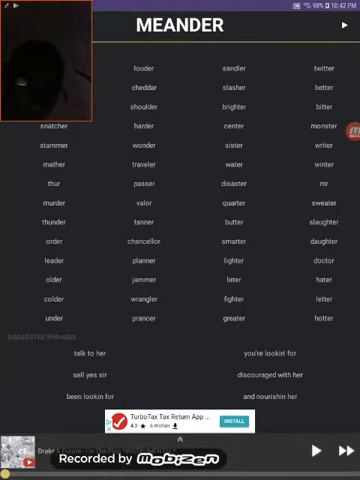
Look up 'Empower' so its rhymes and suggested phrases replace the Meander list.
{"action": "left_click", "coordinate": [348, 24]}
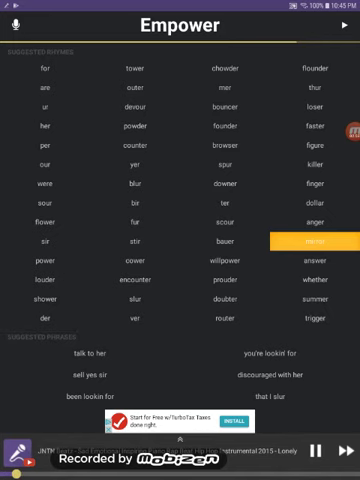
Refresh the Empower list to a new rhyme batch starting with farther and measure.
{"action": "scroll", "scroll_direction": "down", "scroll_amount": 3}
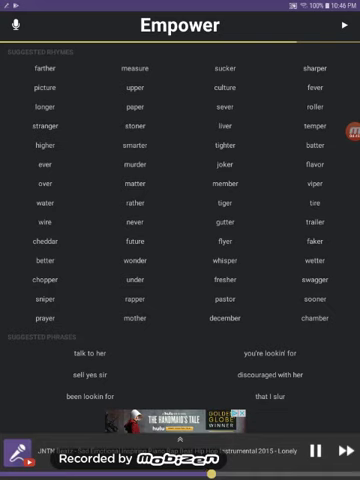
Refresh again to the Empower batch starting with fur and tower and browse its word grid.
{"action": "scroll", "scroll_direction": "down", "scroll_amount": 3}
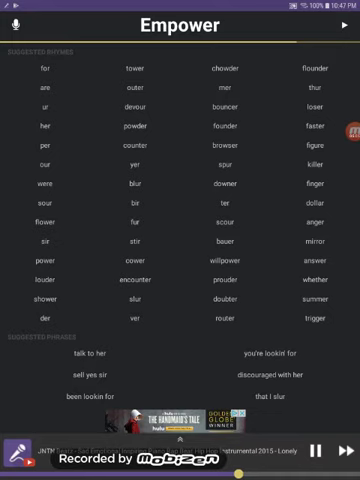
{"action": "left_click", "coordinate": [348, 24]}
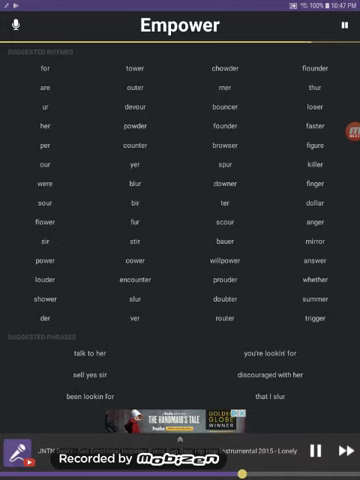
{"action": "left_click", "coordinate": [344, 24]}
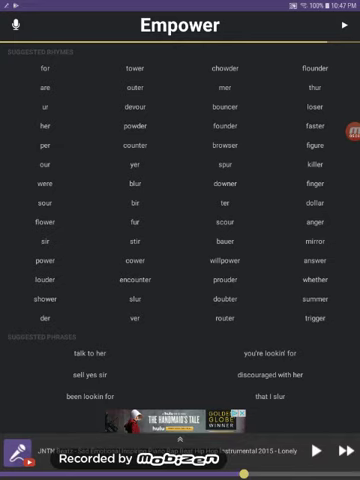